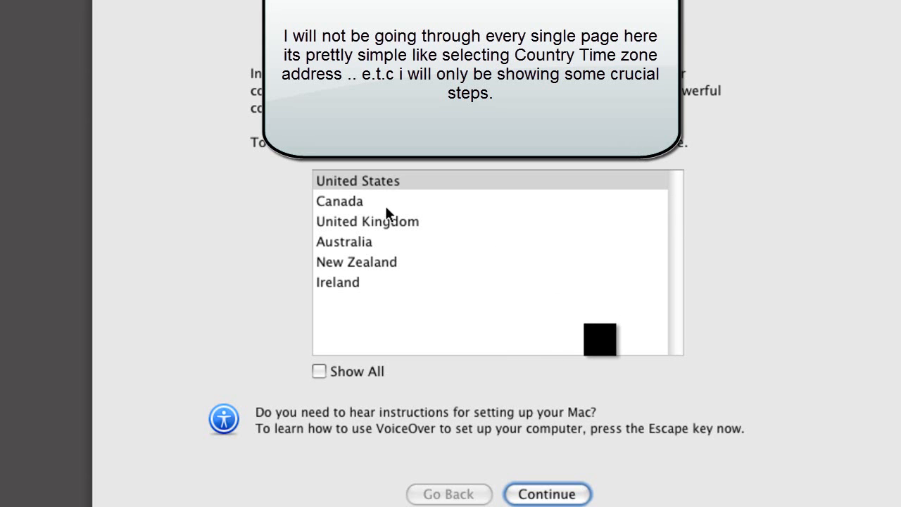
Step: Enter and verify the account password, then add the password hint 'YO'
{"action": "left_click", "coordinate": [357, 180]}
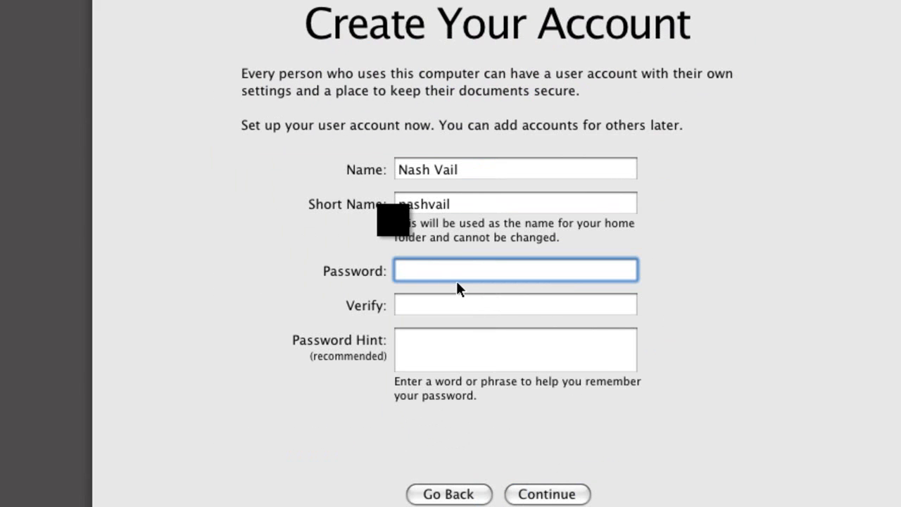
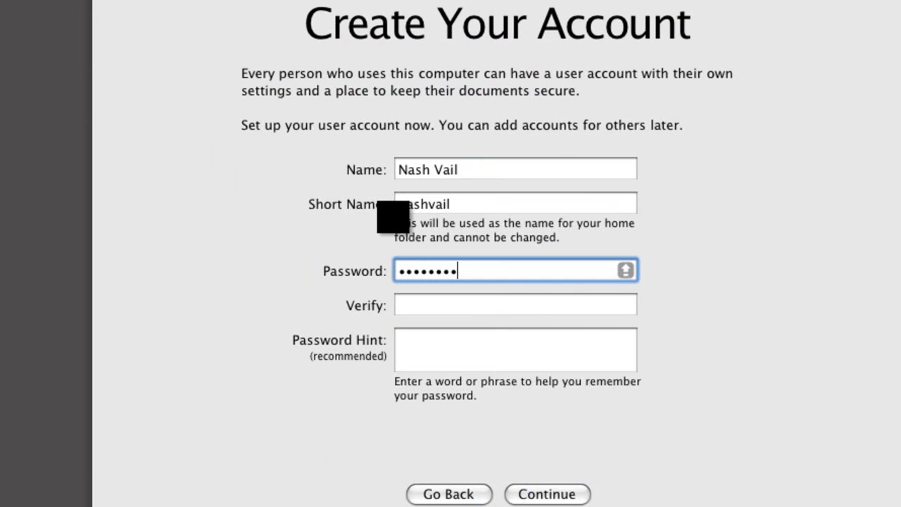
{"action": "key", "text": "ctrl+a"}
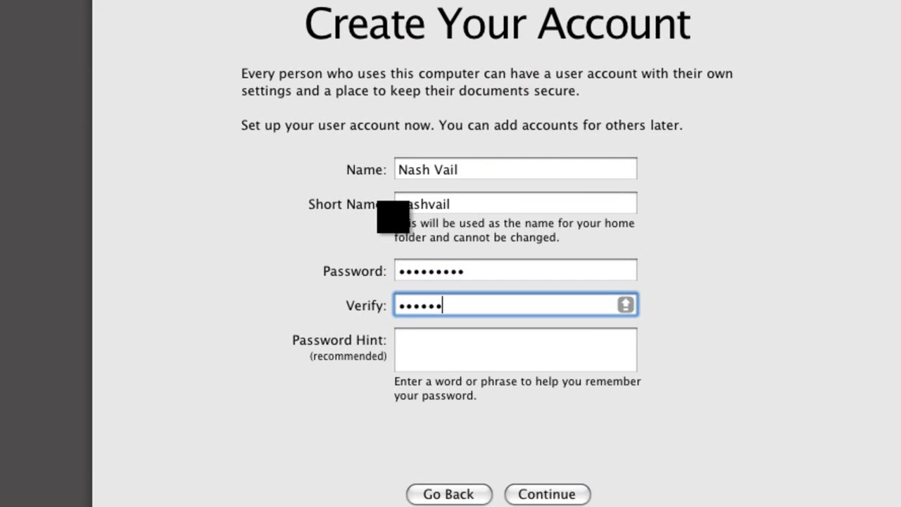
{"action": "left_click", "coordinate": [515, 349]}
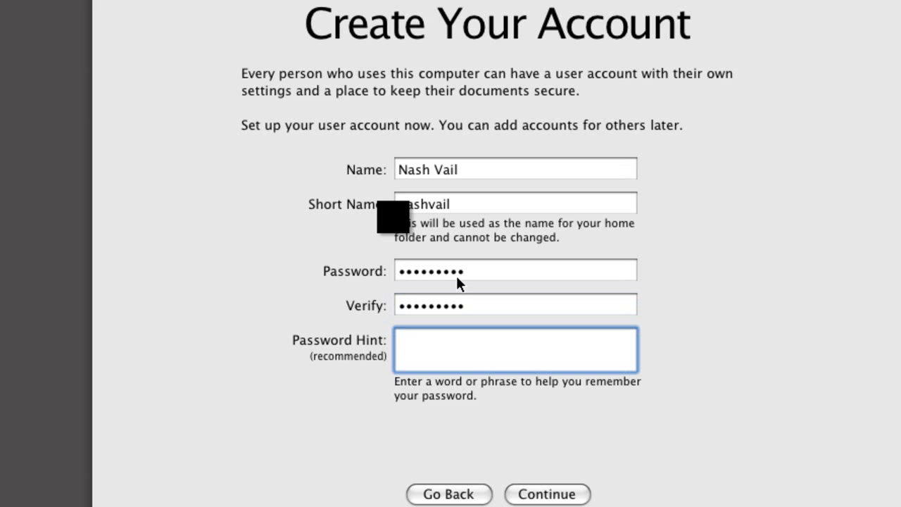
{"action": "type", "text": "YO"}
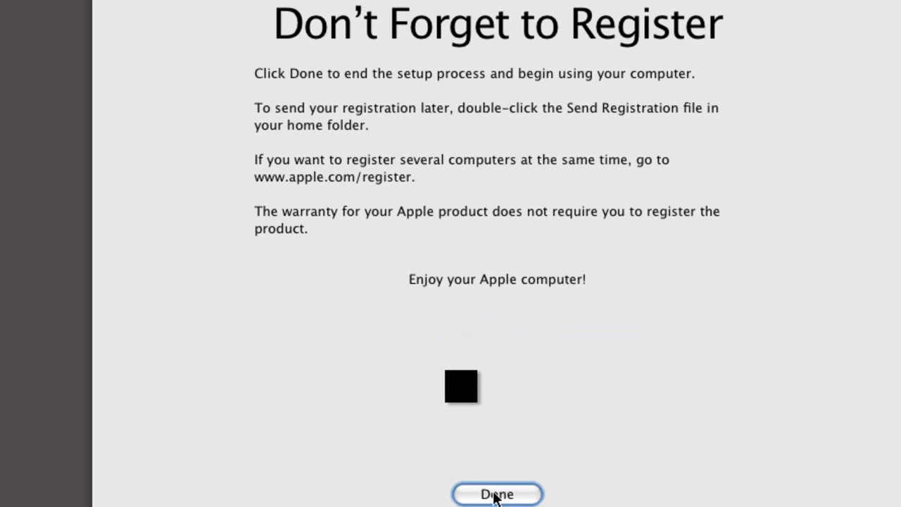
Step: Finish the Don't Forget to Register page so the iDeneb desktop loads
{"action": "left_click", "coordinate": [497, 493]}
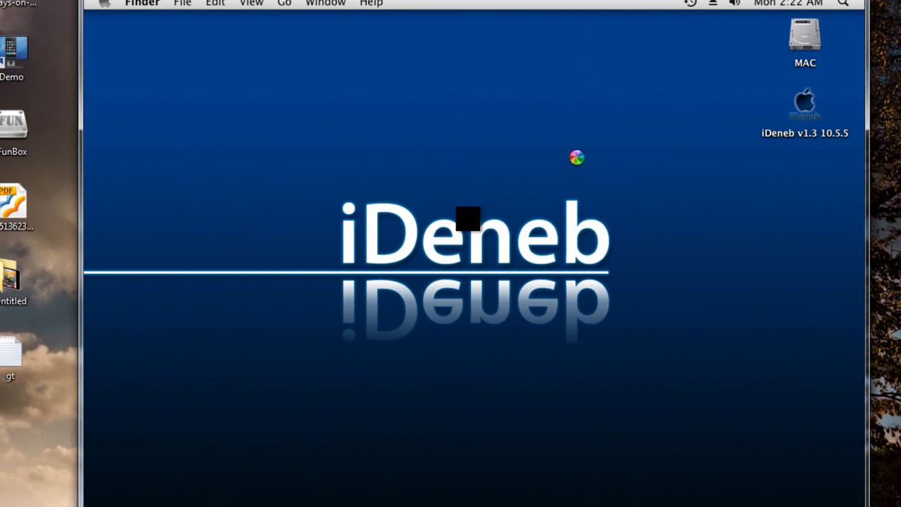
Step: Browse the MAC drive to Library/Preferences/SystemConfiguration and copy com.apple.Boot.plist to the desktop
{"action": "double_click", "coordinate": [805, 36]}
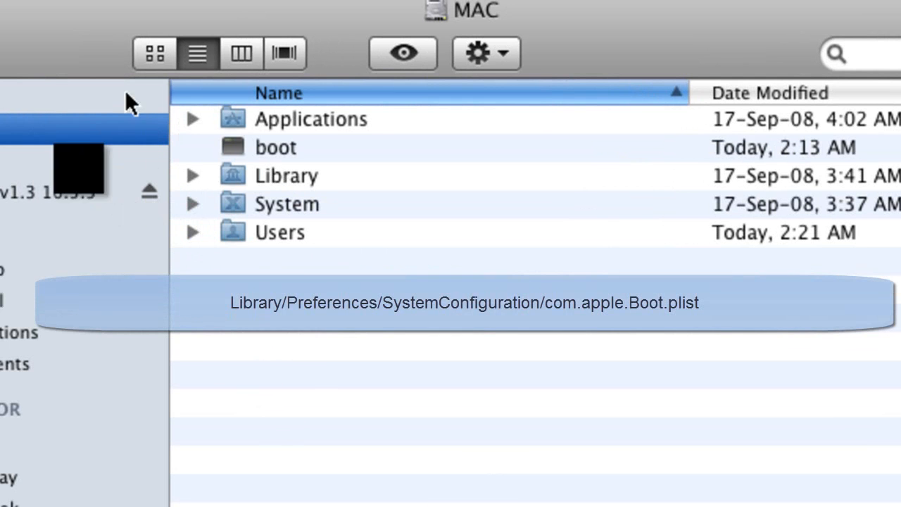
{"action": "left_click", "coordinate": [285, 175]}
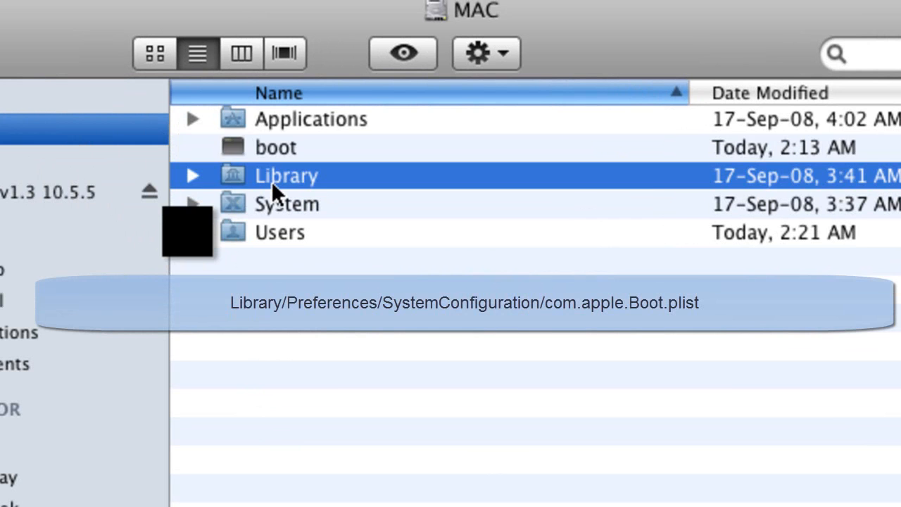
{"action": "double_click", "coordinate": [286, 174]}
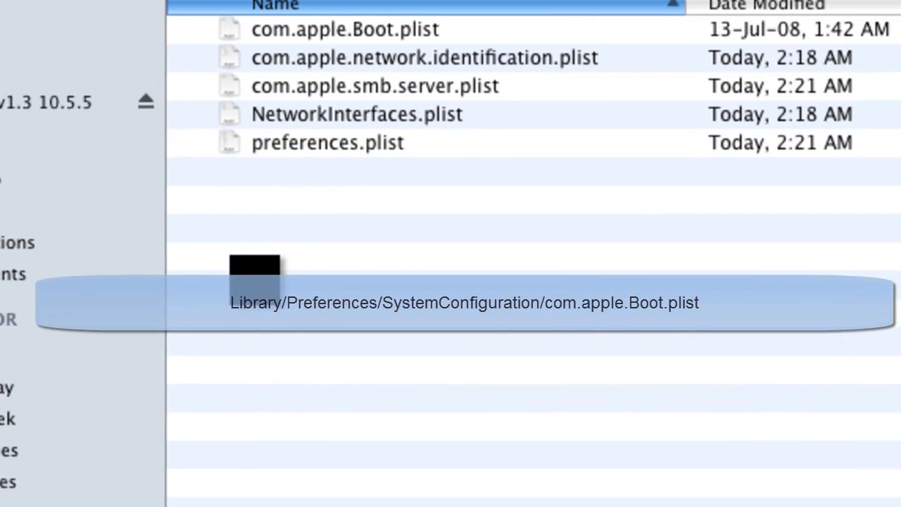
{"action": "left_click", "coordinate": [343, 29]}
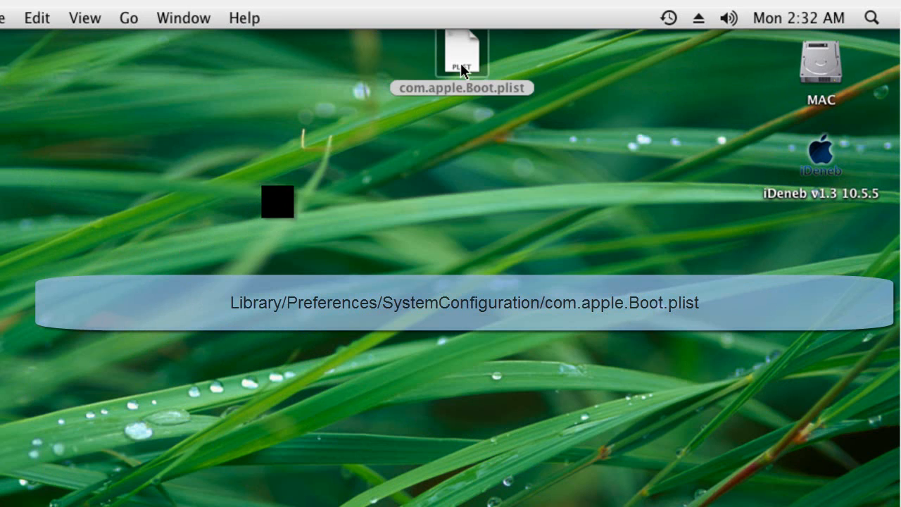
Step: In the desktop com.apple.Boot.plist, add a new <key>Graphics Mode</key> line before </dict>
{"action": "double_click", "coordinate": [461, 53]}
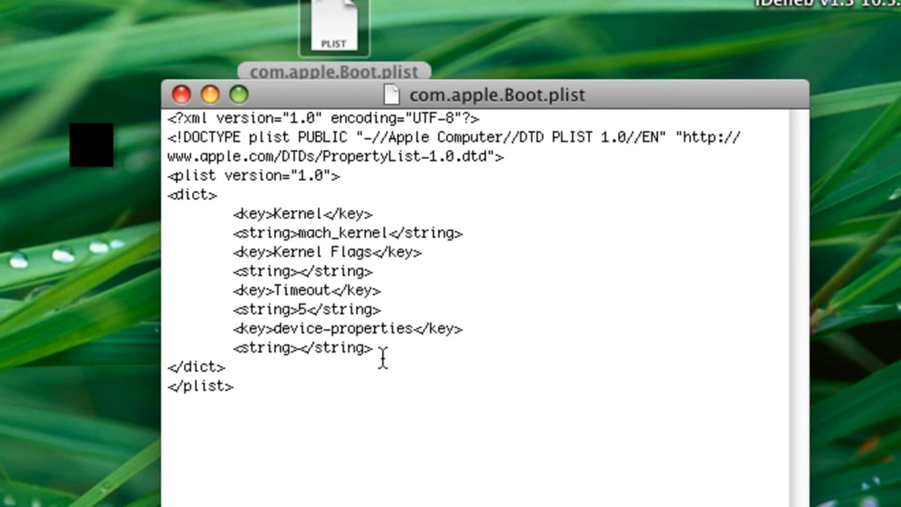
{"action": "key", "text": "Return"}
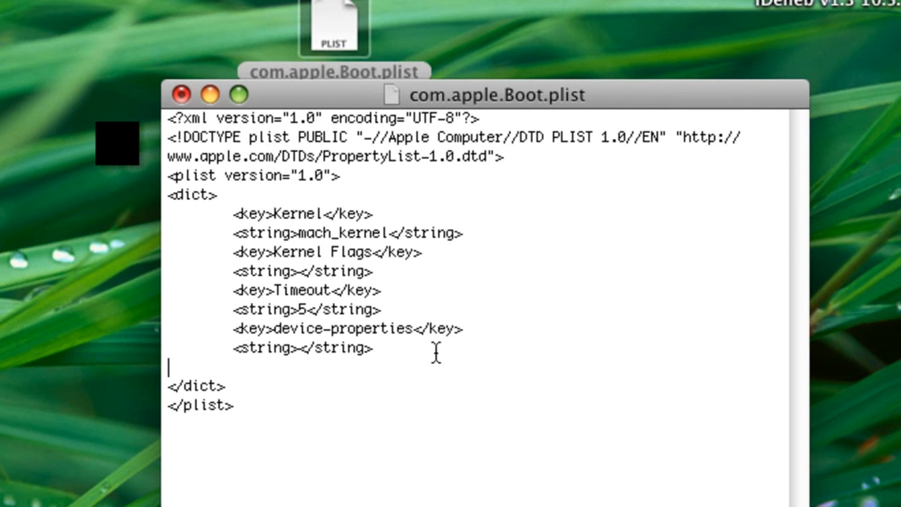
{"action": "type", "text": "<key><"}
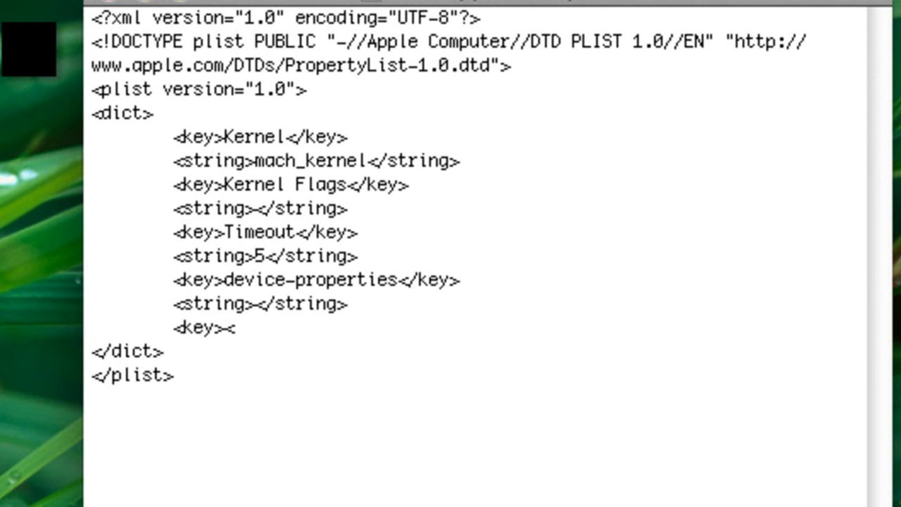
{"action": "type", "text": "/key>"}
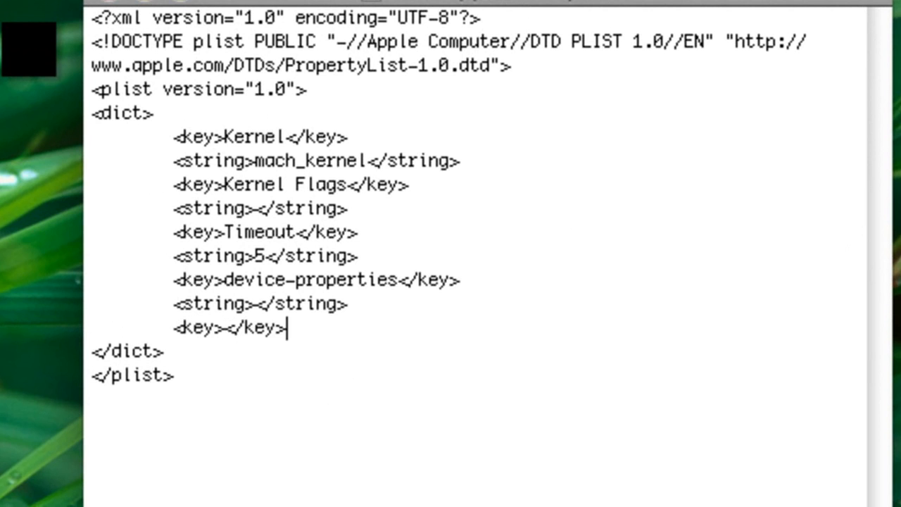
{"action": "type", "text": "G"}
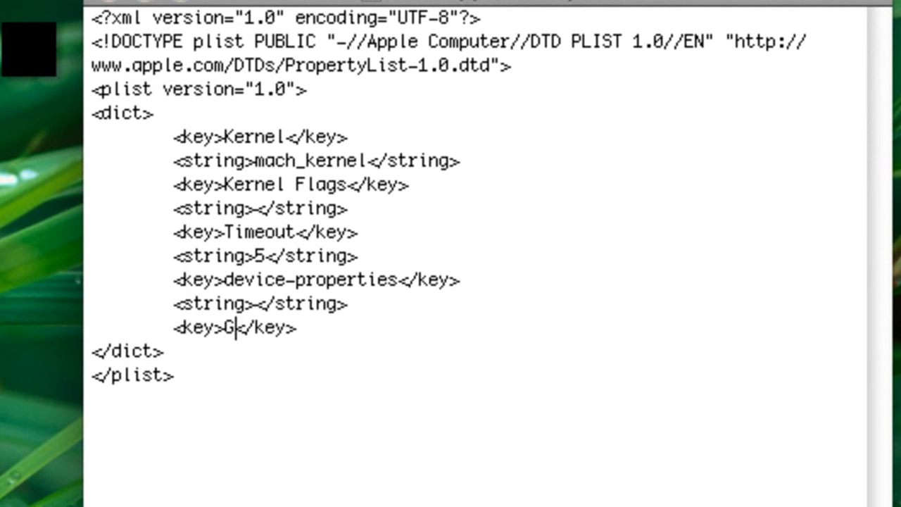
{"action": "type", "text": "raphics"}
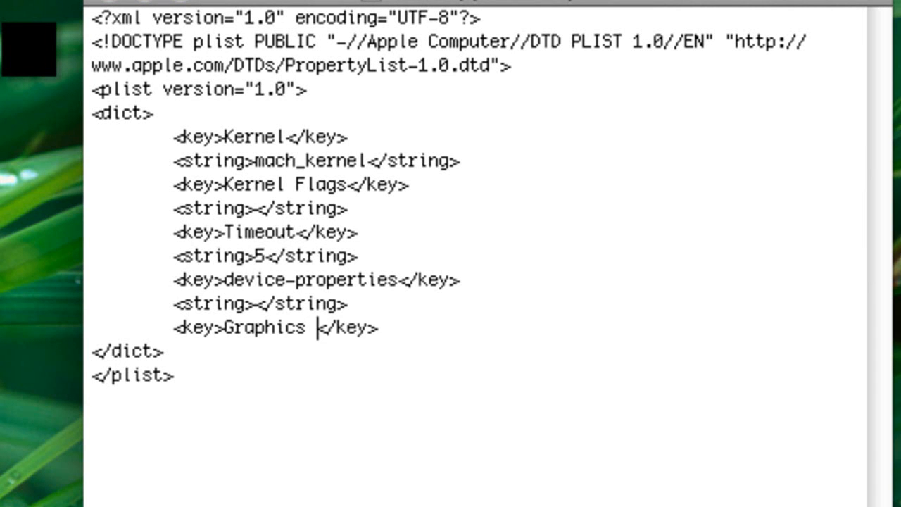
{"action": "type", "text": "Mode"}
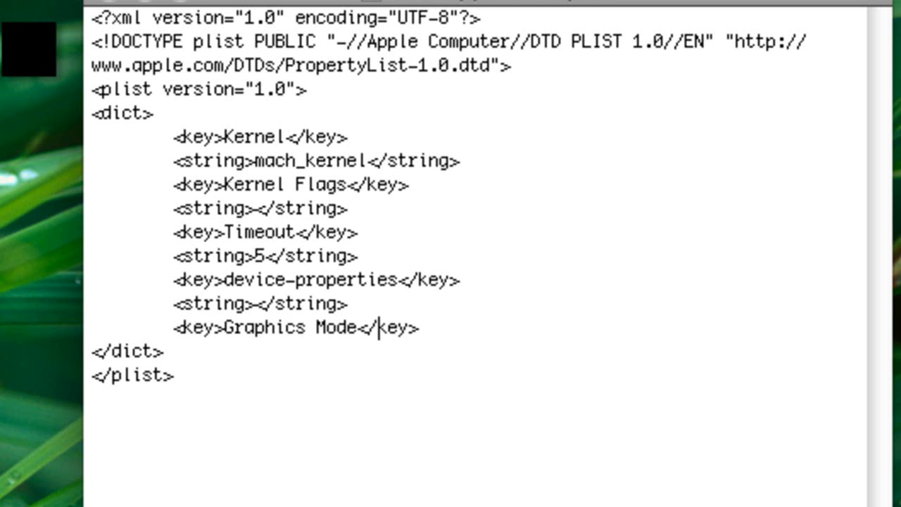
Step: Add the value line <string>1280x1024x32</string> under the Graphics Mode key
{"action": "key", "text": "Return"}
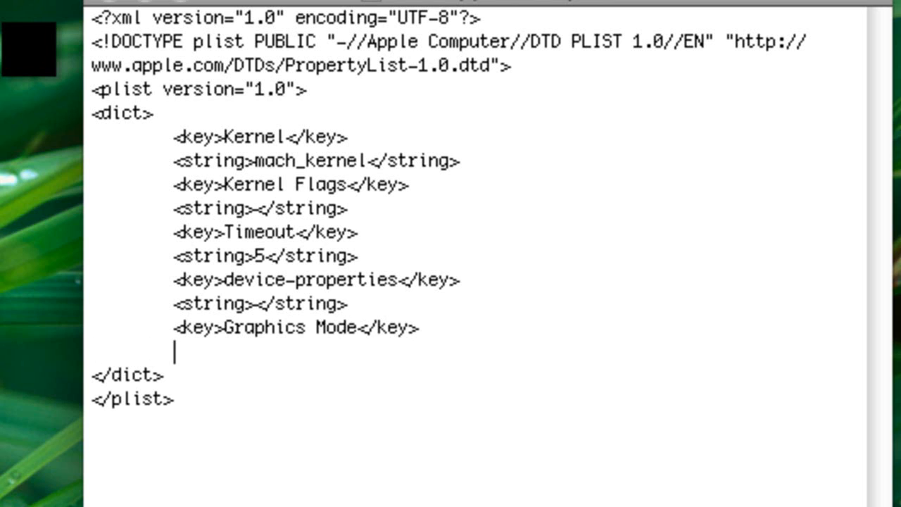
{"action": "type", "text": "<string"}
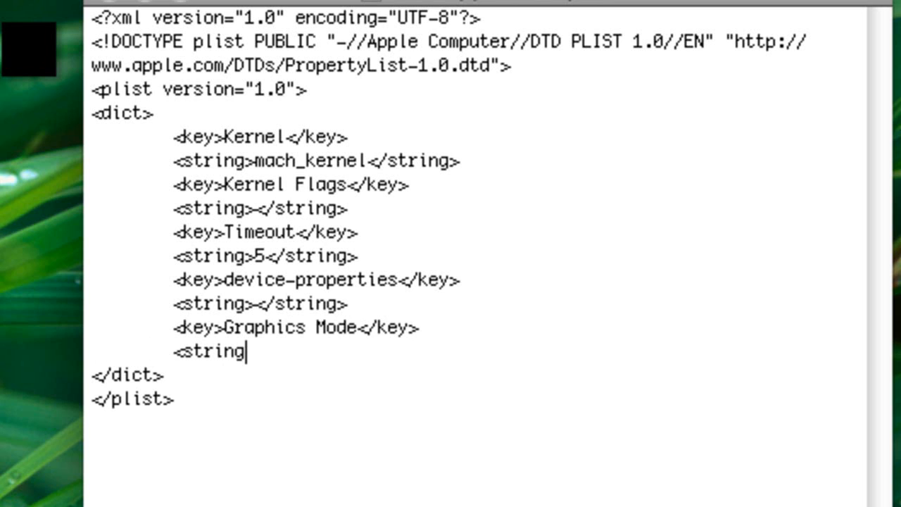
{"action": "type", "text": "></stri"}
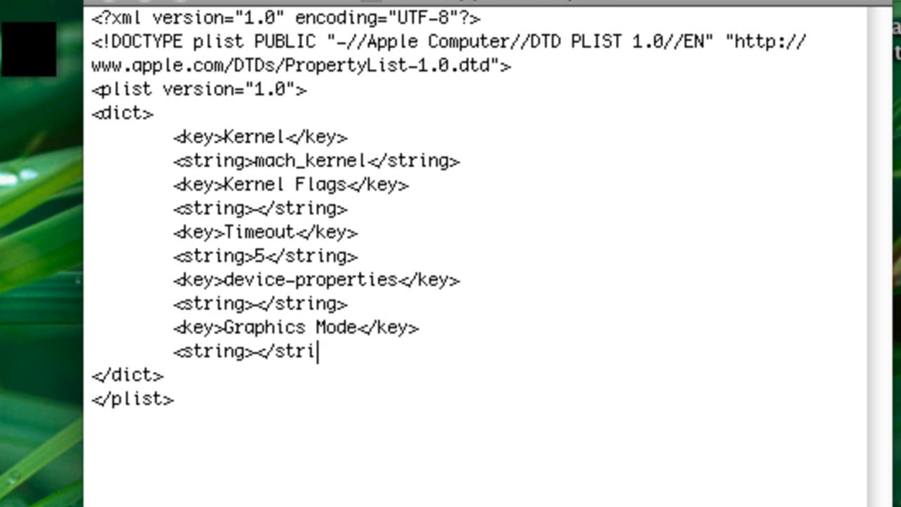
{"action": "type", "text": "ng>"}
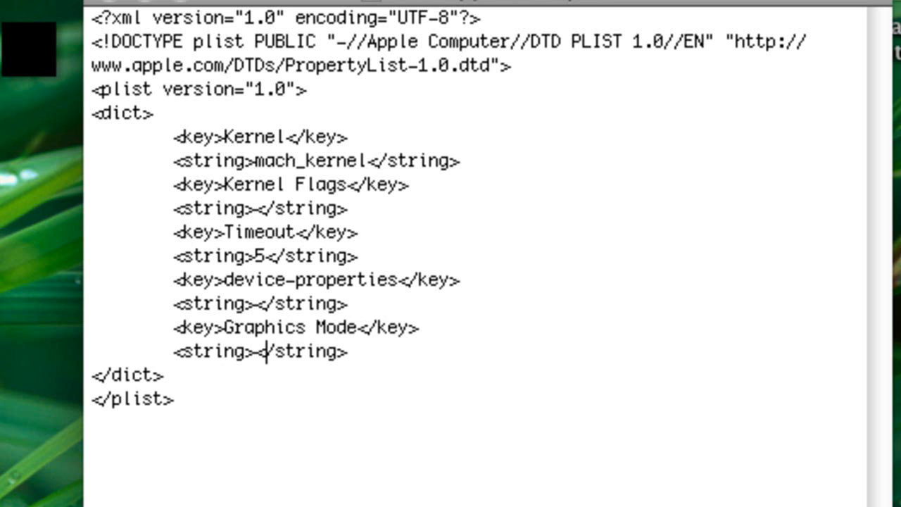
{"action": "type", "text": "12"}
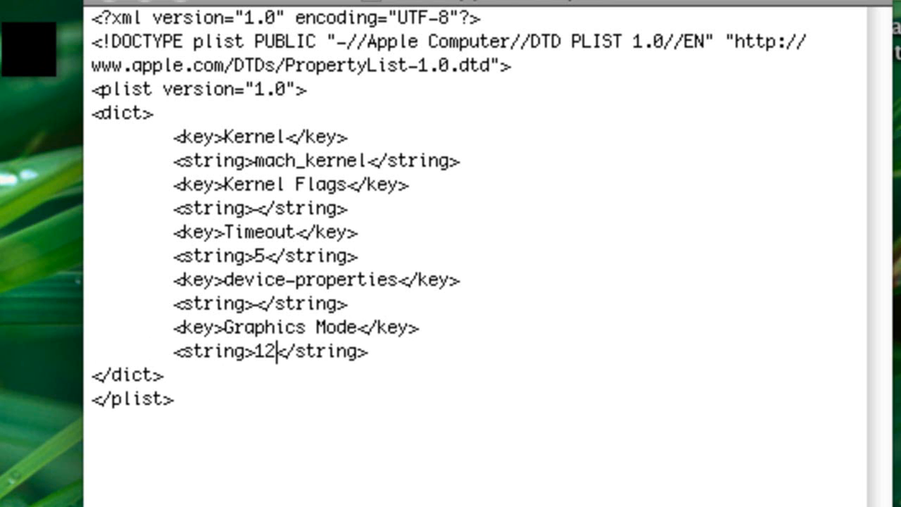
{"action": "type", "text": "80x"}
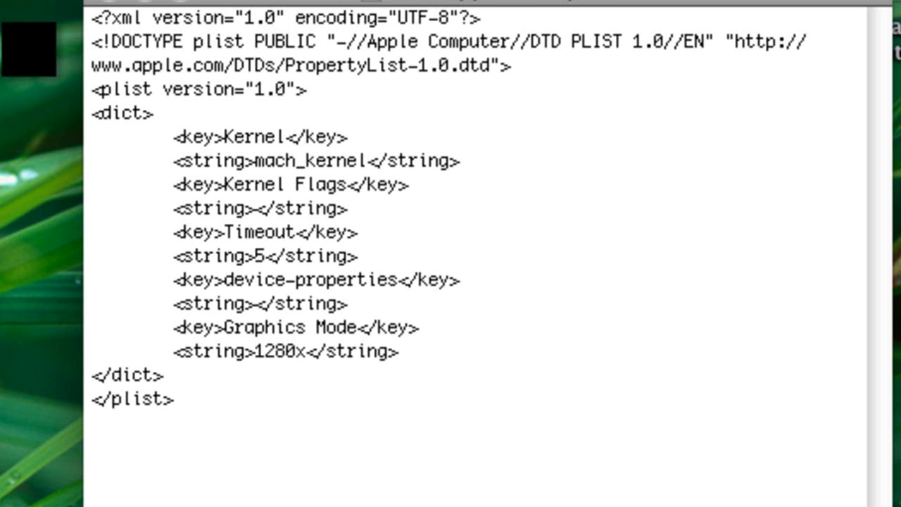
{"action": "type", "text": "1024"}
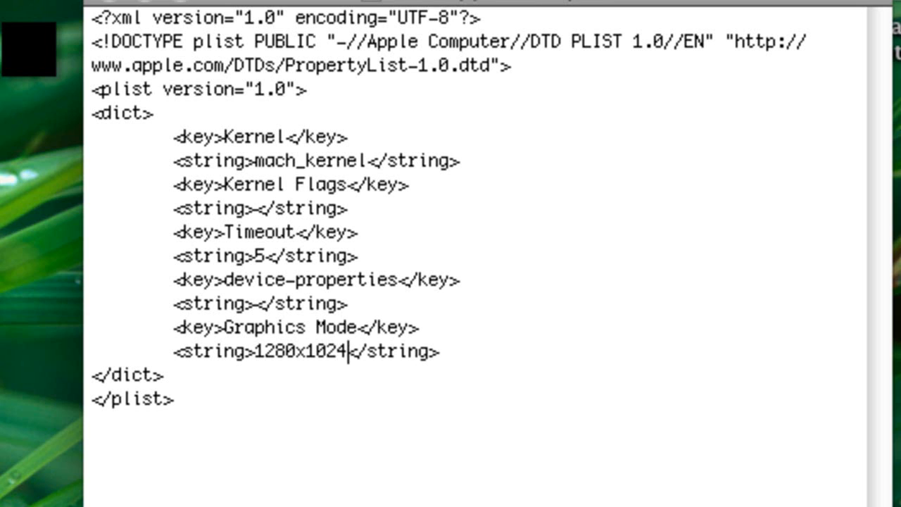
{"action": "type", "text": "x32"}
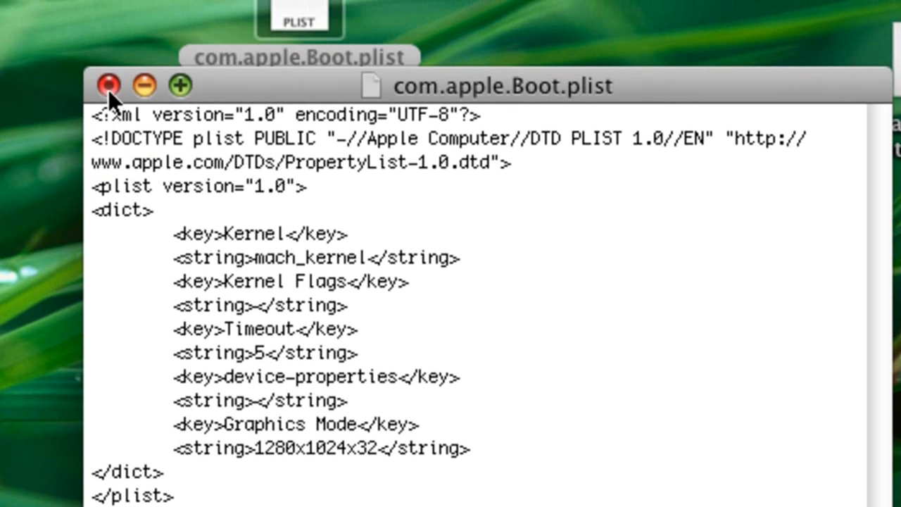
Step: Close the edited plist, reopen it to verify the value, and head to SystemConfiguration, hitting an insufficient-privileges error
{"action": "left_click", "coordinate": [110, 86]}
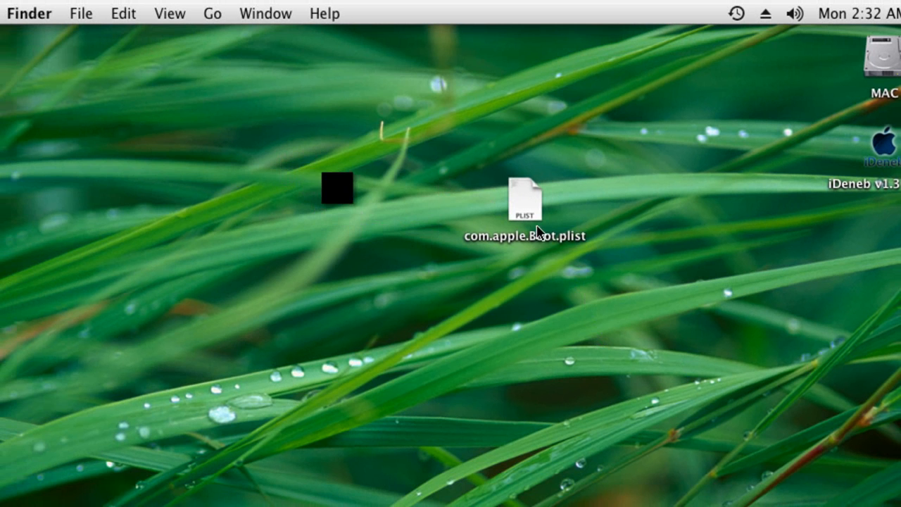
{"action": "double_click", "coordinate": [524, 197]}
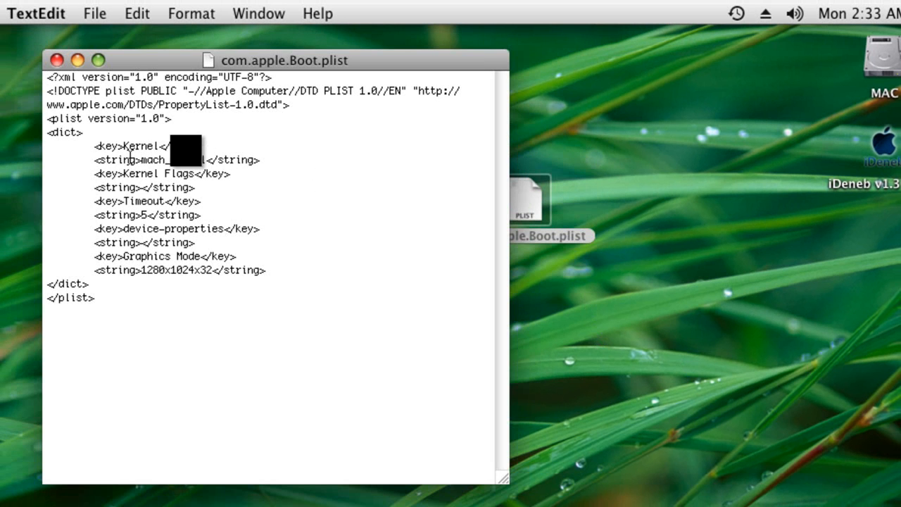
{"action": "left_click", "coordinate": [56, 60]}
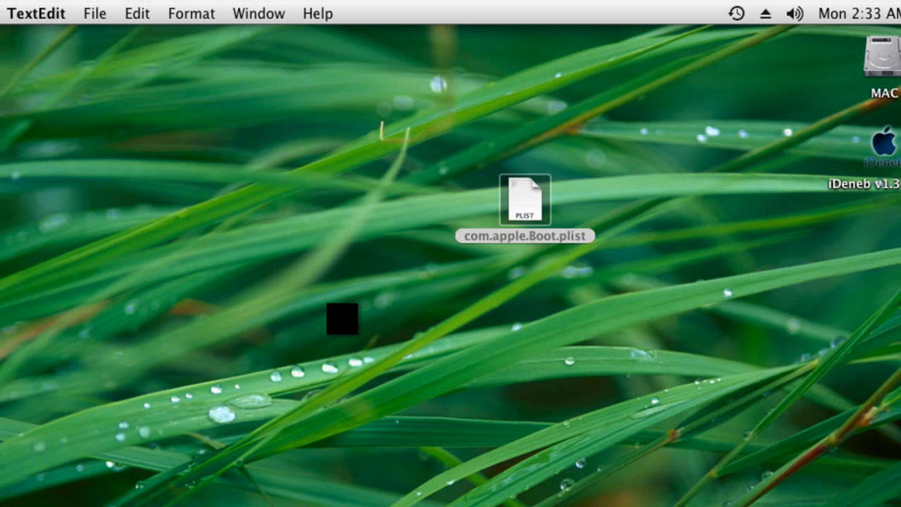
{"action": "double_click", "coordinate": [523, 200]}
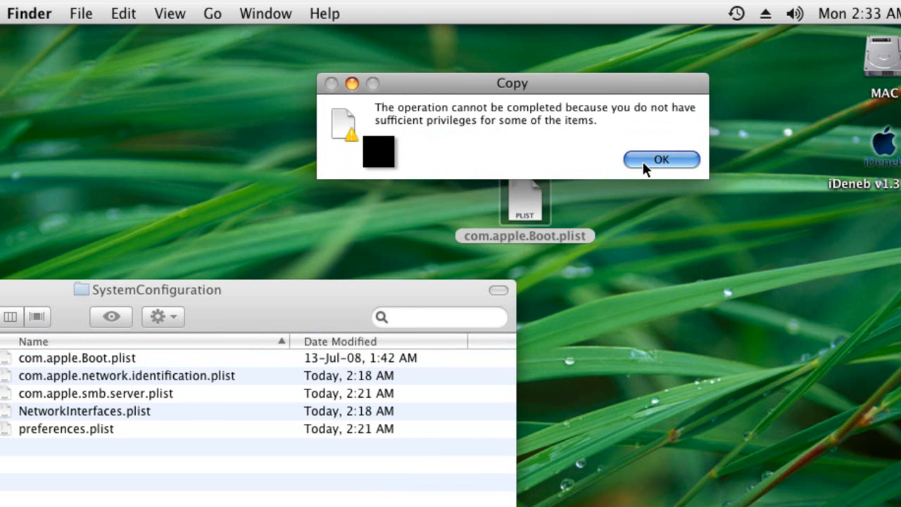
Step: Dismiss the warning and move the desktop plist into SystemConfiguration, choosing Authenticate and Replace
{"action": "left_click", "coordinate": [660, 159]}
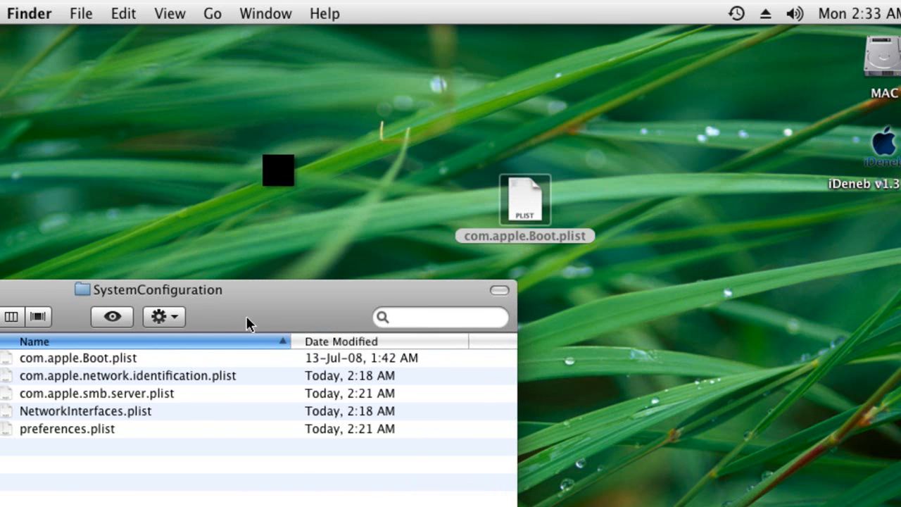
{"action": "left_click_drag", "start_coordinate": [524, 200], "coordinate": [352, 387]}
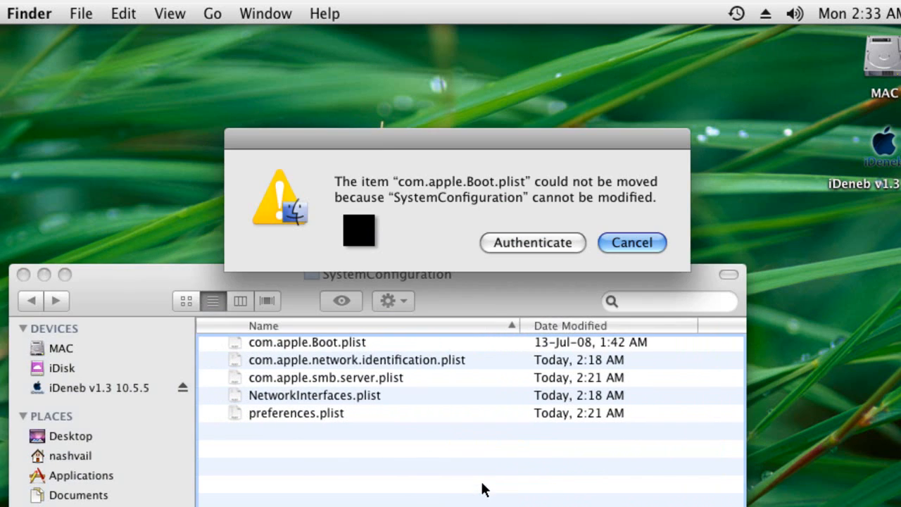
{"action": "left_click", "coordinate": [532, 242]}
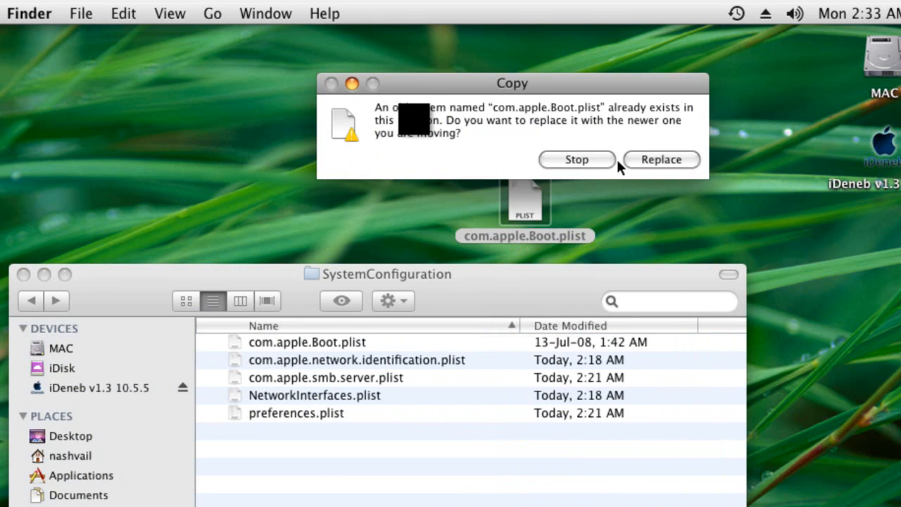
{"action": "left_click", "coordinate": [661, 159]}
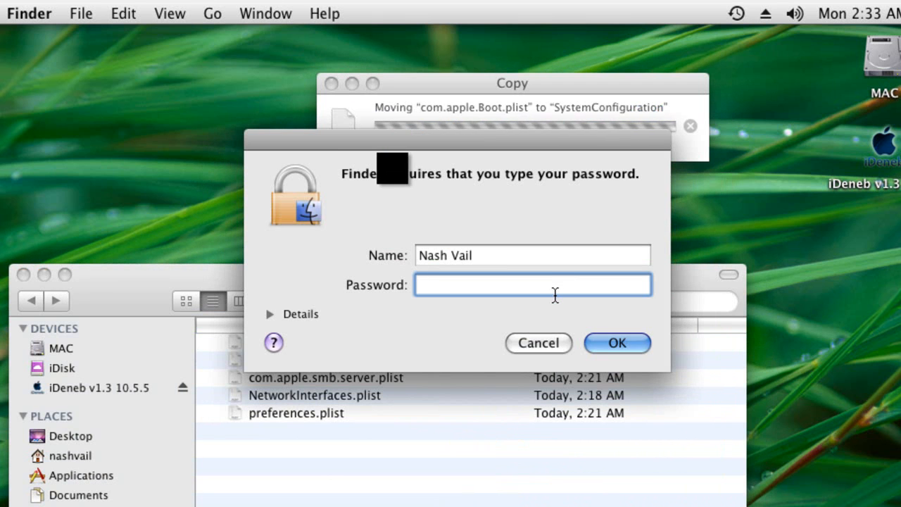
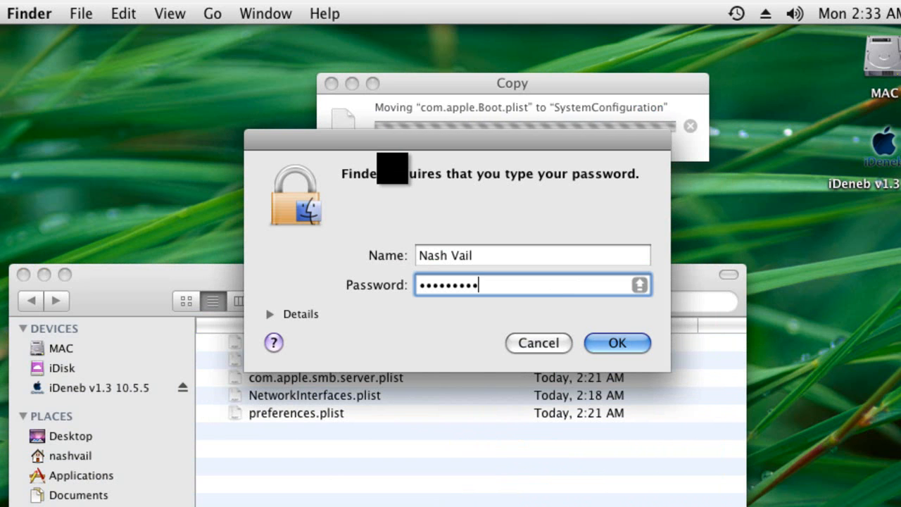
Step: Enter the administrator password to complete replacing the original com.apple.Boot.plist
{"action": "left_click", "coordinate": [616, 343]}
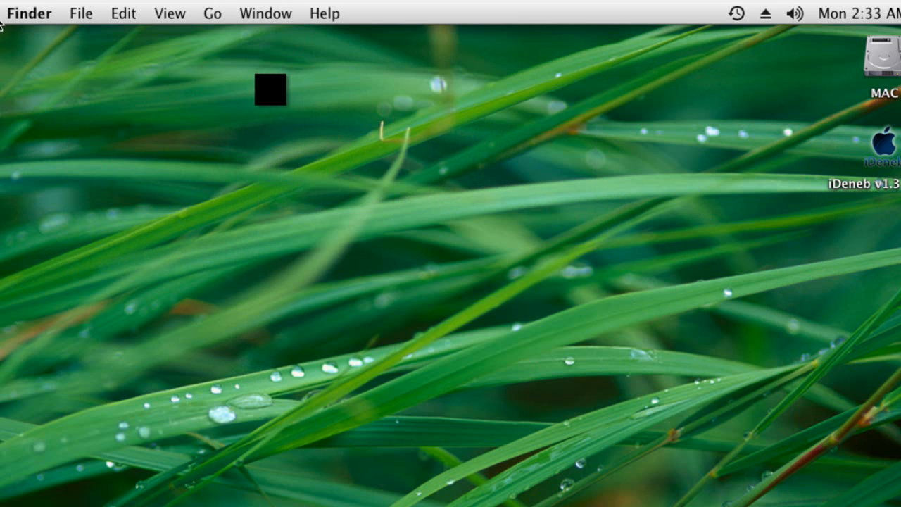
Step: Restart the Mac from the Apple menu so the new graphics mode takes effect
{"action": "left_click", "coordinate": [8, 13]}
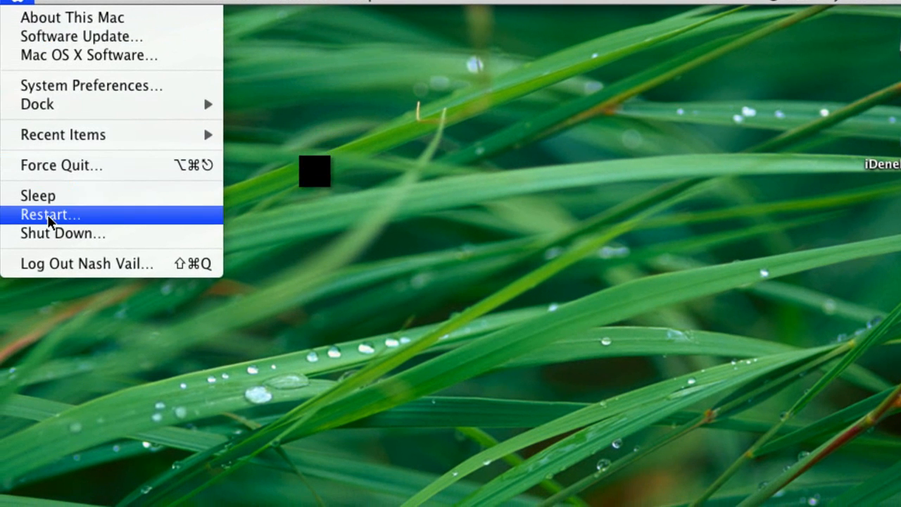
{"action": "left_click", "coordinate": [49, 214]}
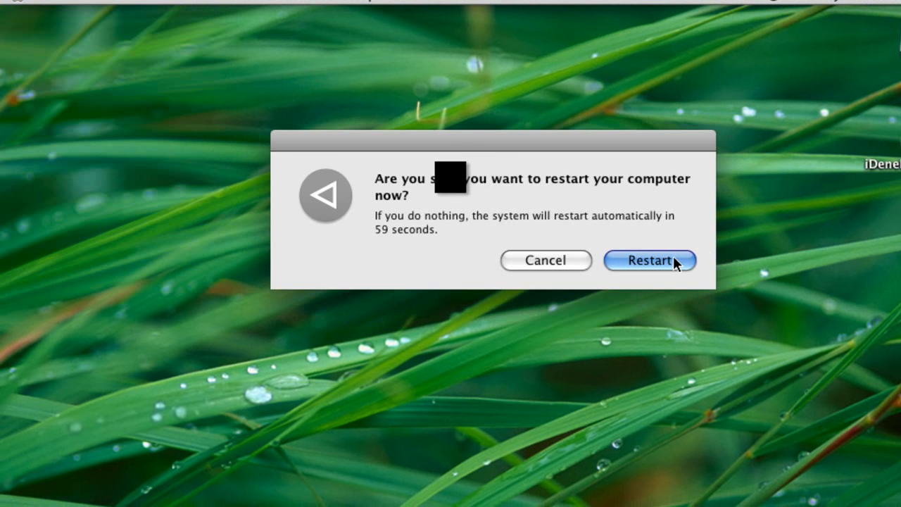
{"action": "left_click", "coordinate": [647, 259]}
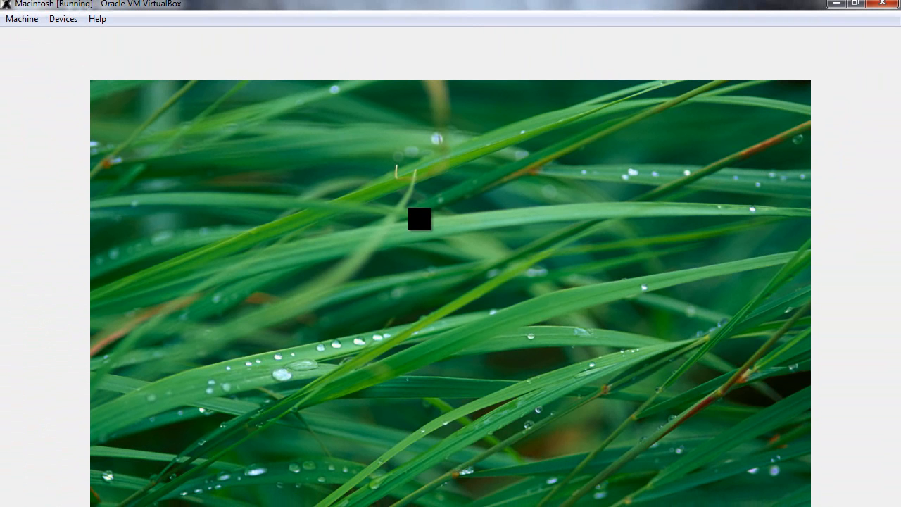